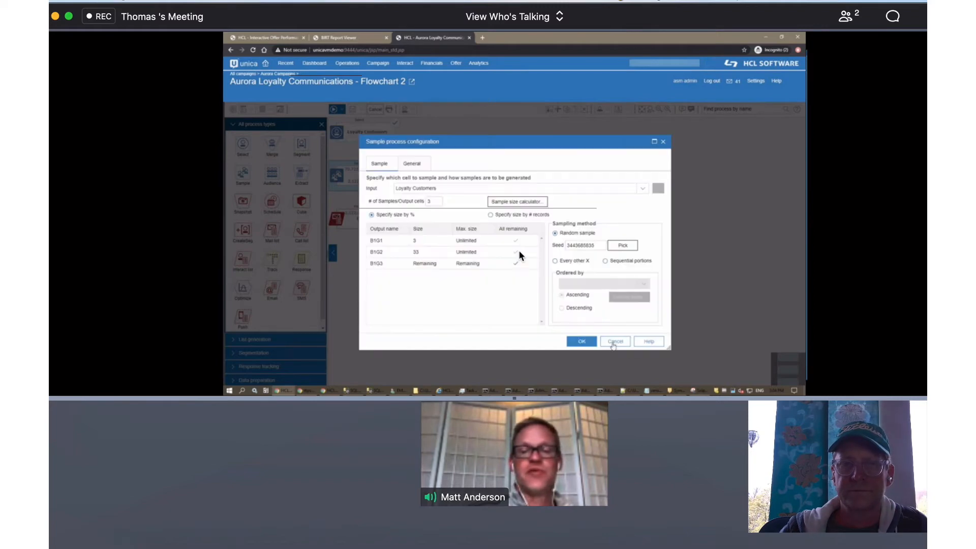
# Cancel out of the Sample process settings without changes, returning to the flowchart.
pyautogui.click(614, 341)
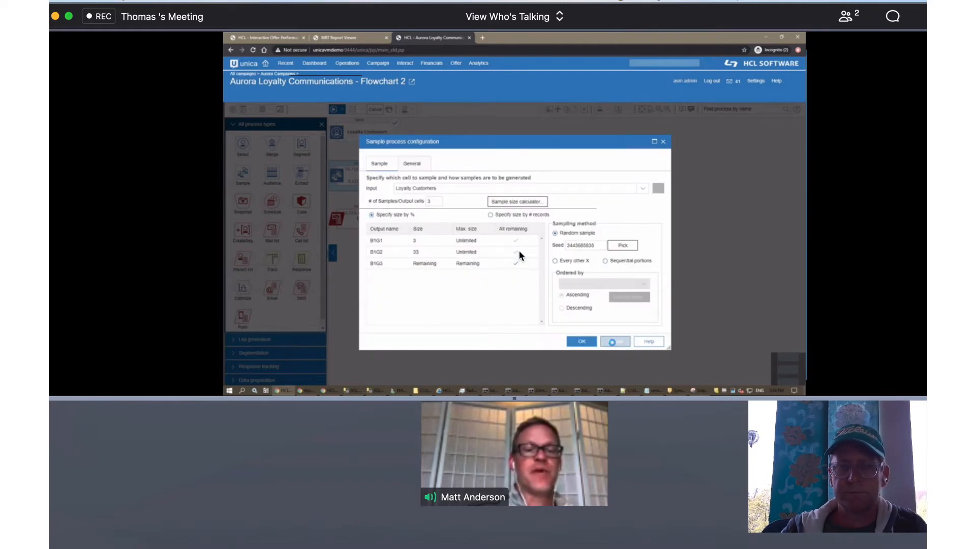
pyautogui.click(580, 342)
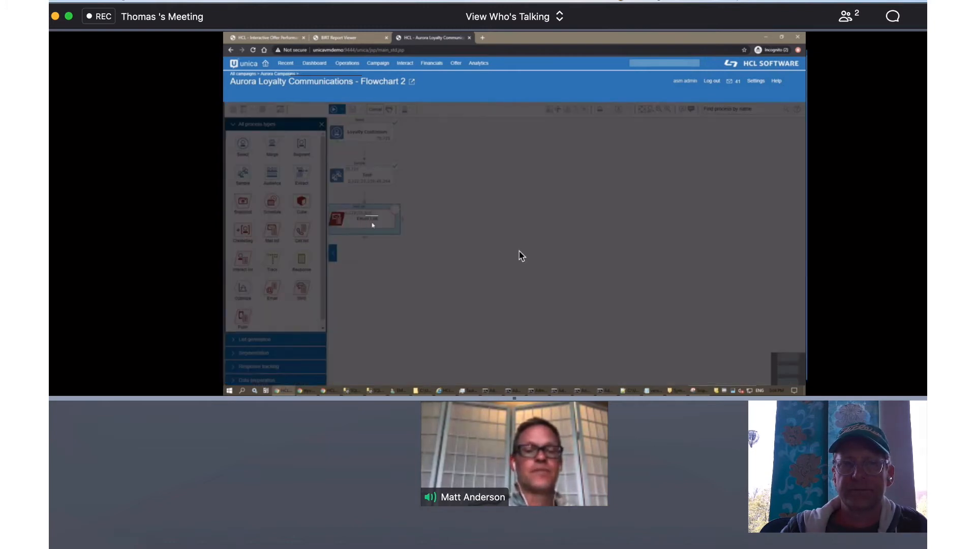
# Feed all three test cells into the Email List process and move on to offer assignment.
pyautogui.doubleClick(364, 217)
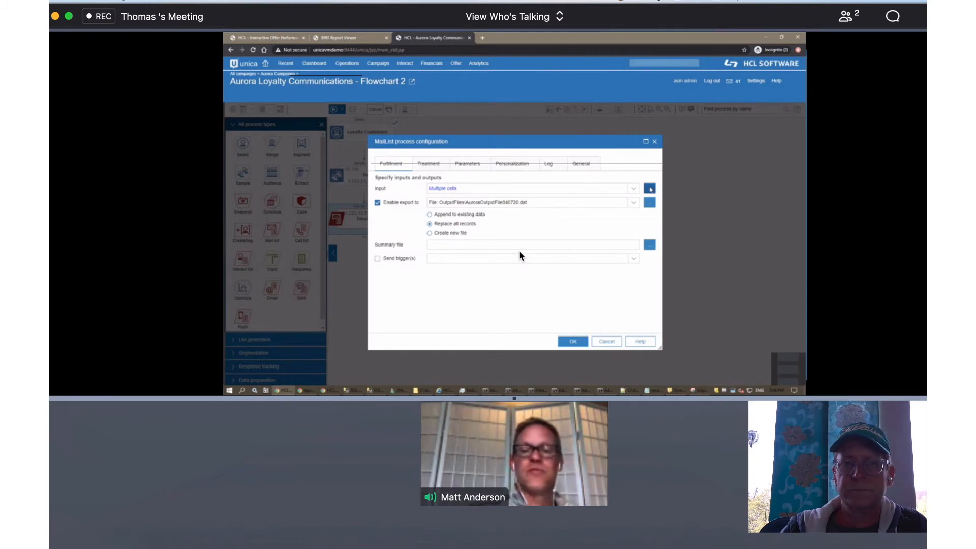
pyautogui.click(650, 188)
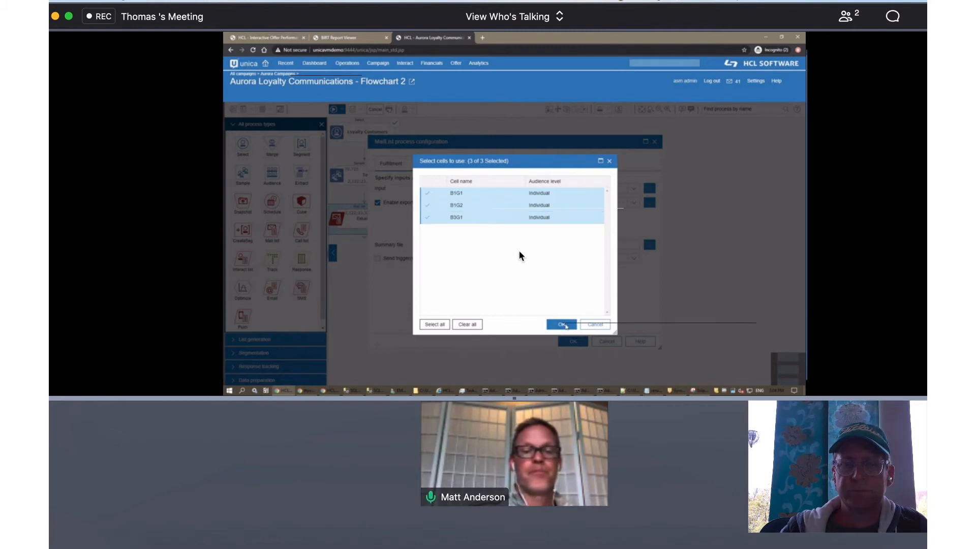
pyautogui.click(559, 324)
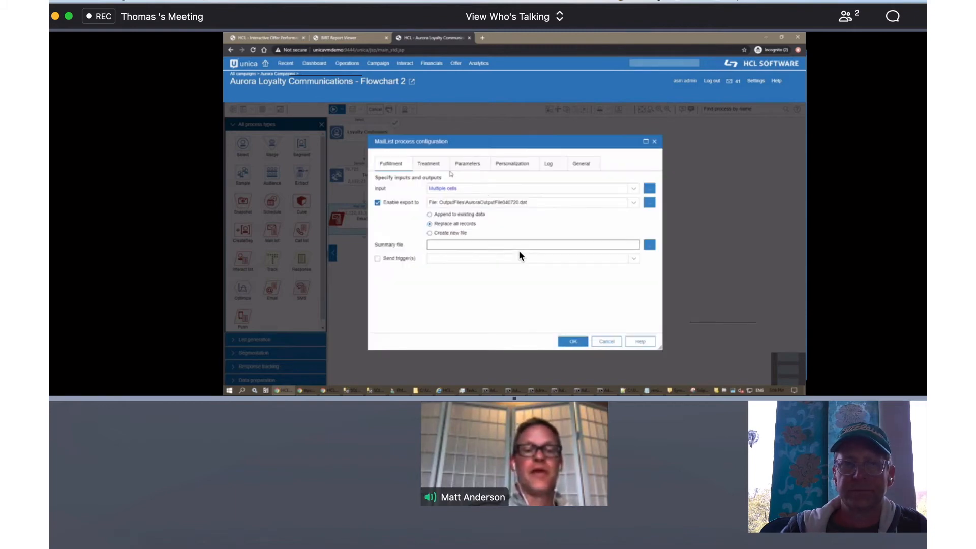
pyautogui.click(428, 163)
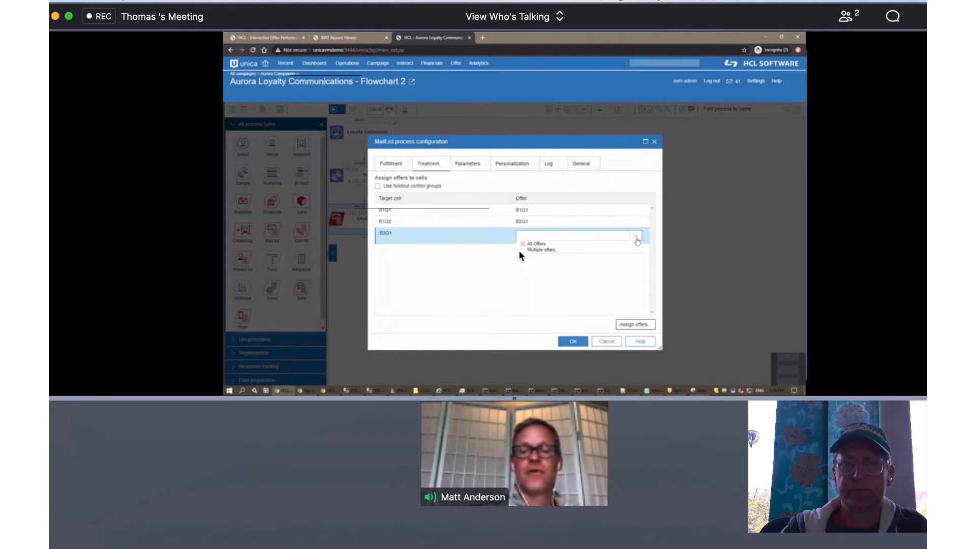
# Assign the third cell the B3G1 offer from All Offers > Aurora Offers > BOGO Offers.
pyautogui.click(534, 243)
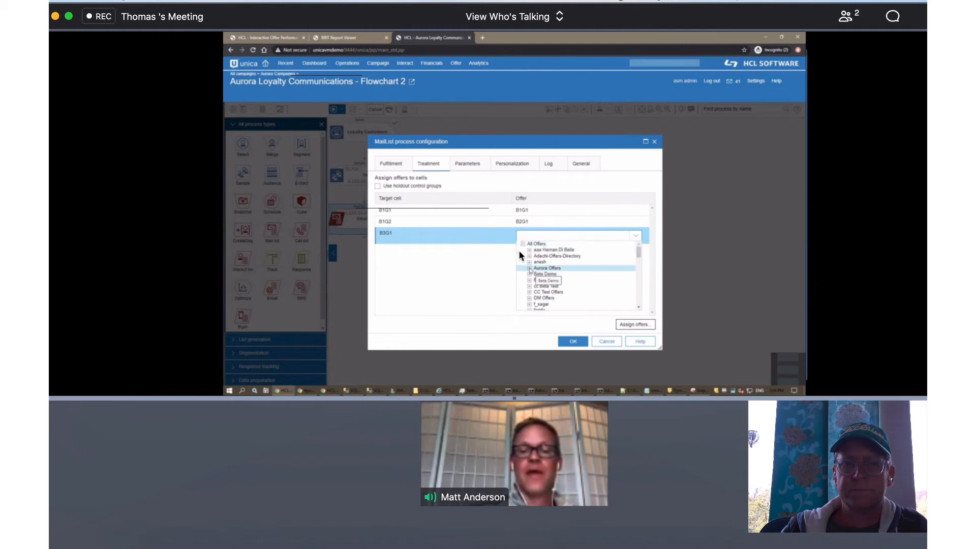
pyautogui.click(529, 267)
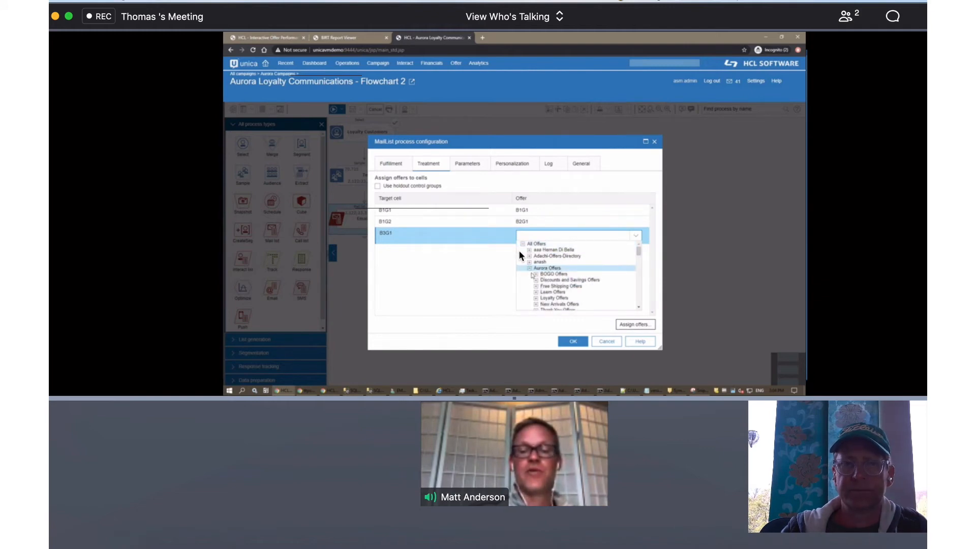
pyautogui.click(547, 269)
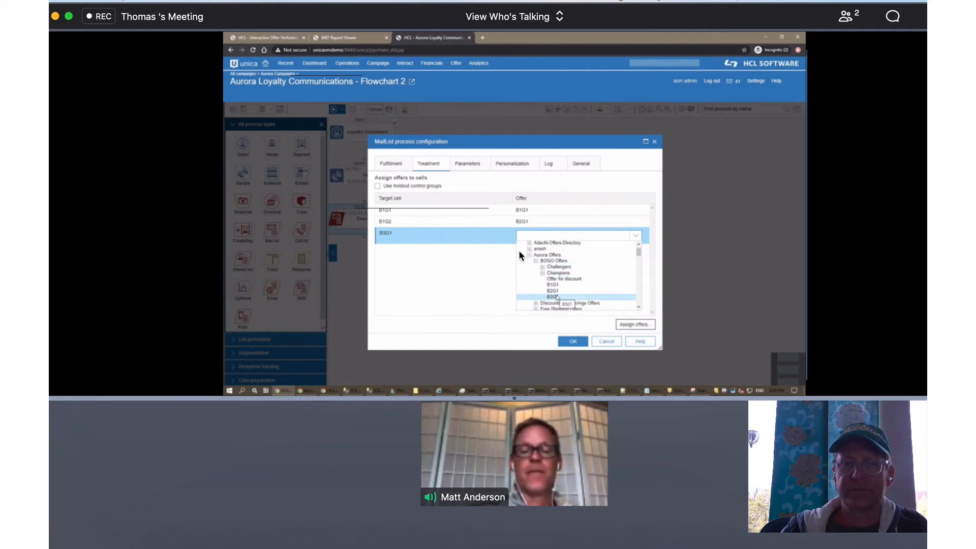
pyautogui.click(553, 296)
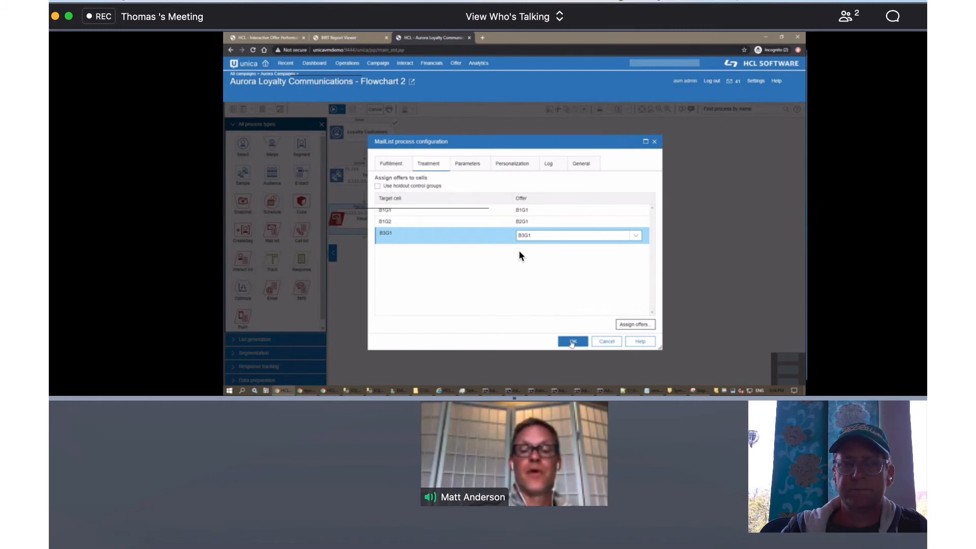
pyautogui.click(573, 342)
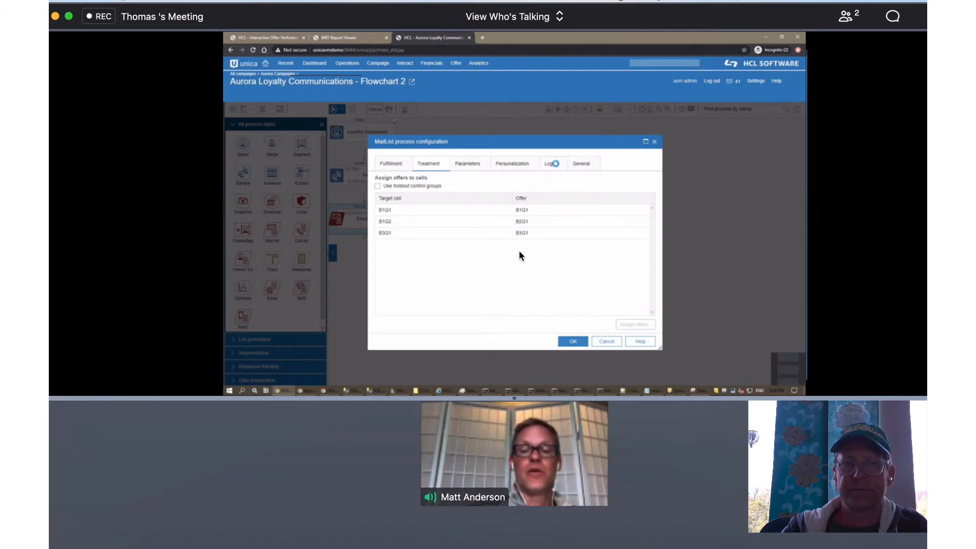
# Check the contact history logging settings, then save and close the Mail List configuration.
pyautogui.click(548, 163)
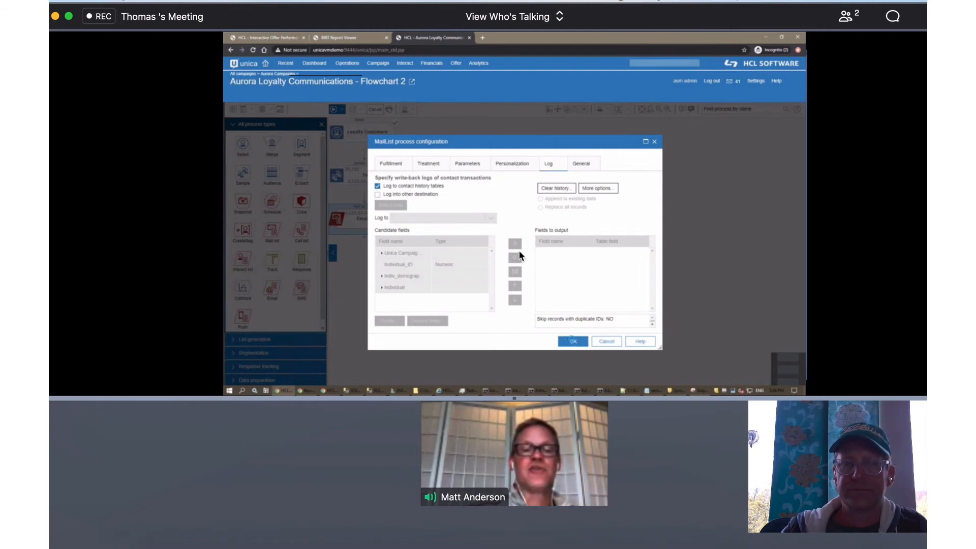
pyautogui.click(606, 342)
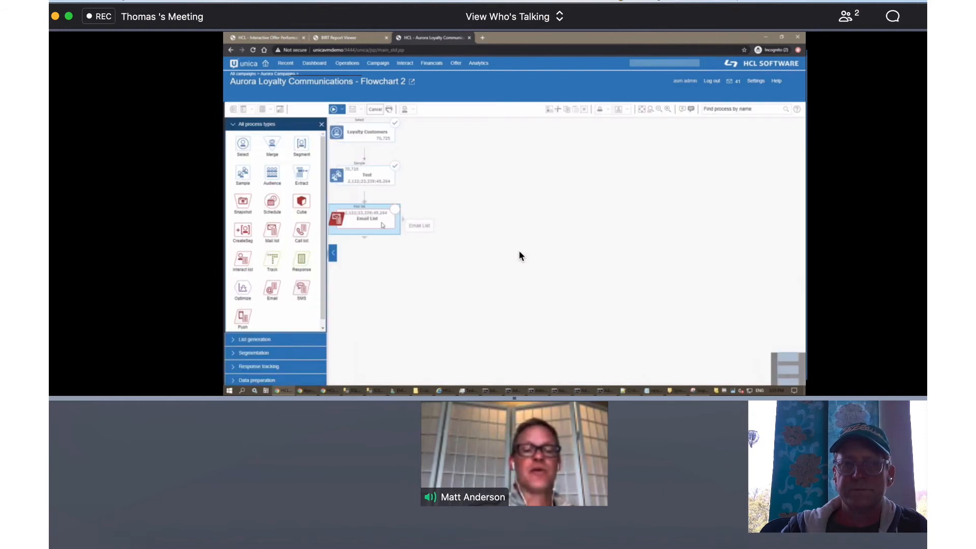
# Save and run only the Email List process as a new run instance.
pyautogui.rightClick(364, 217)
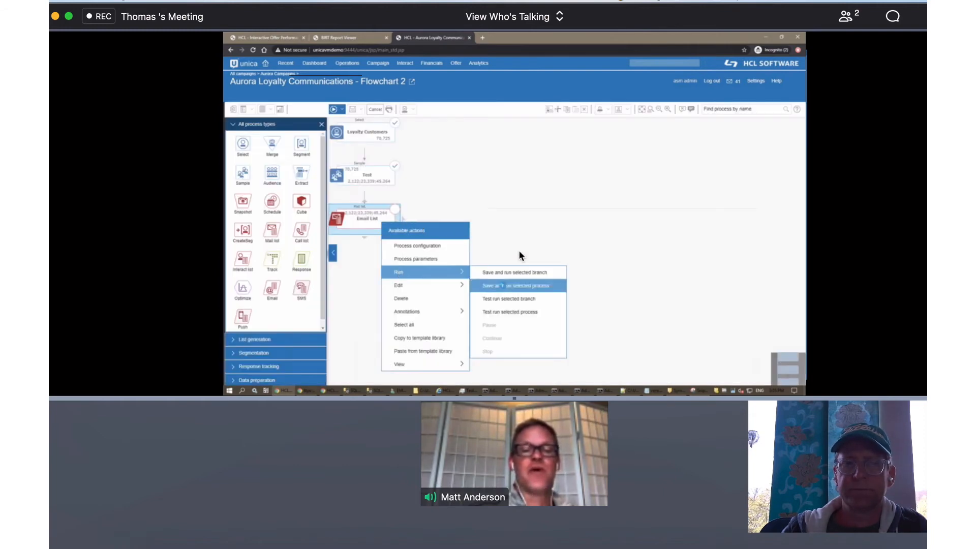
pyautogui.click(517, 285)
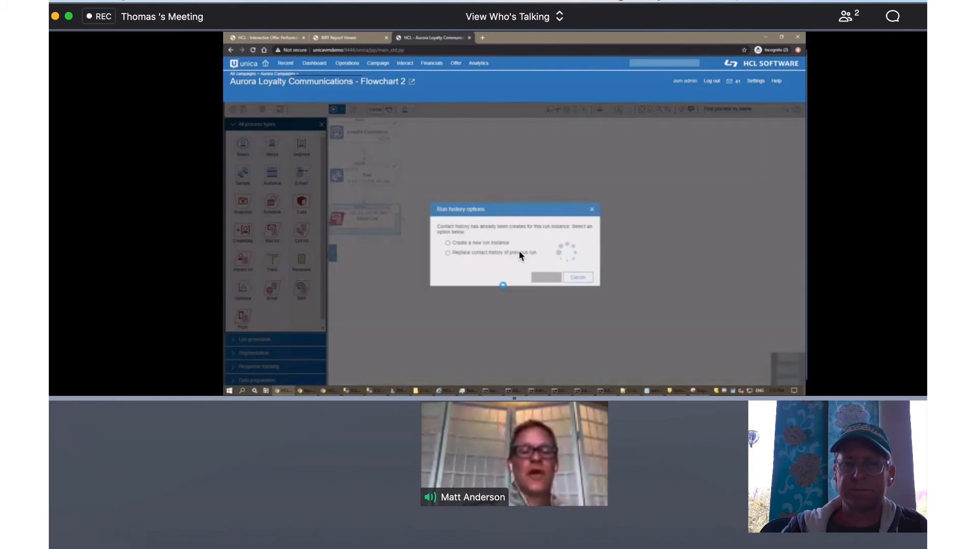
pyautogui.click(447, 243)
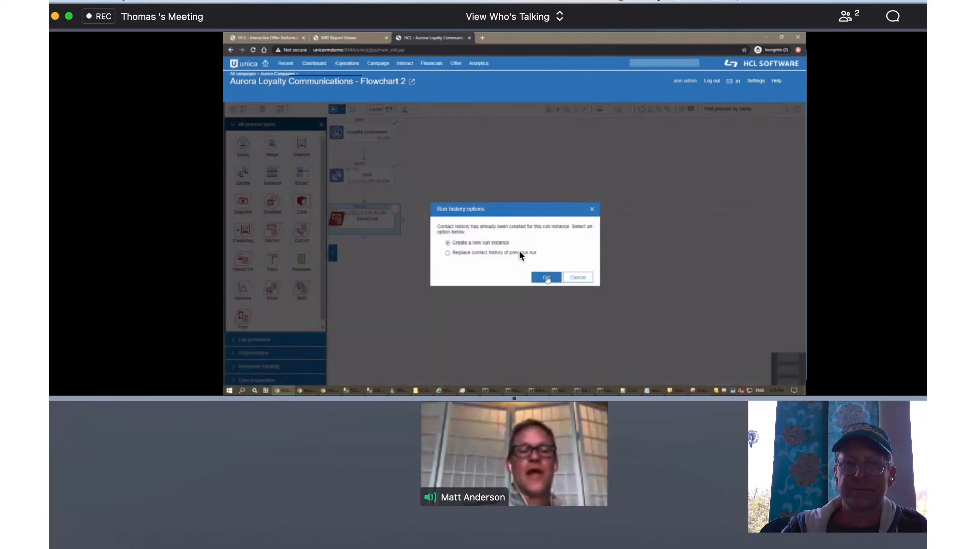
pyautogui.click(545, 277)
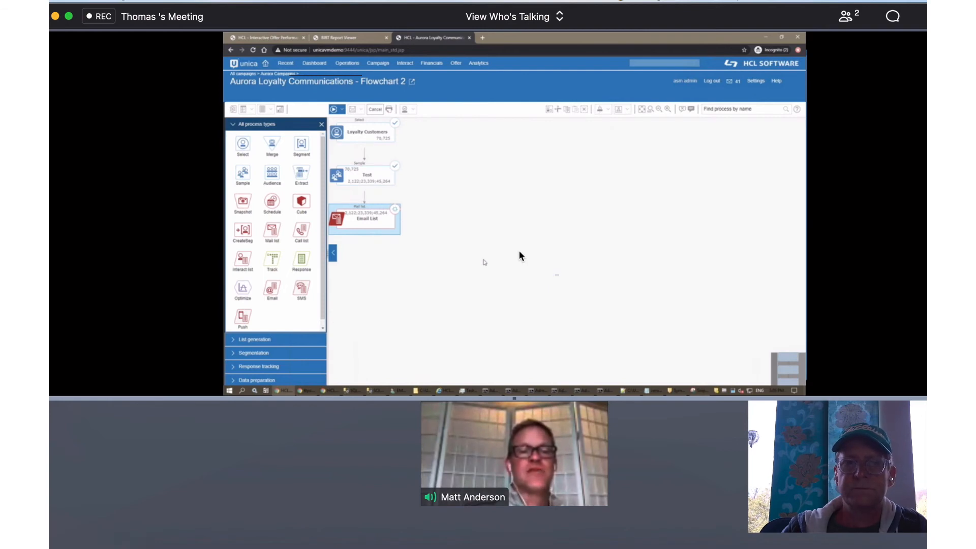